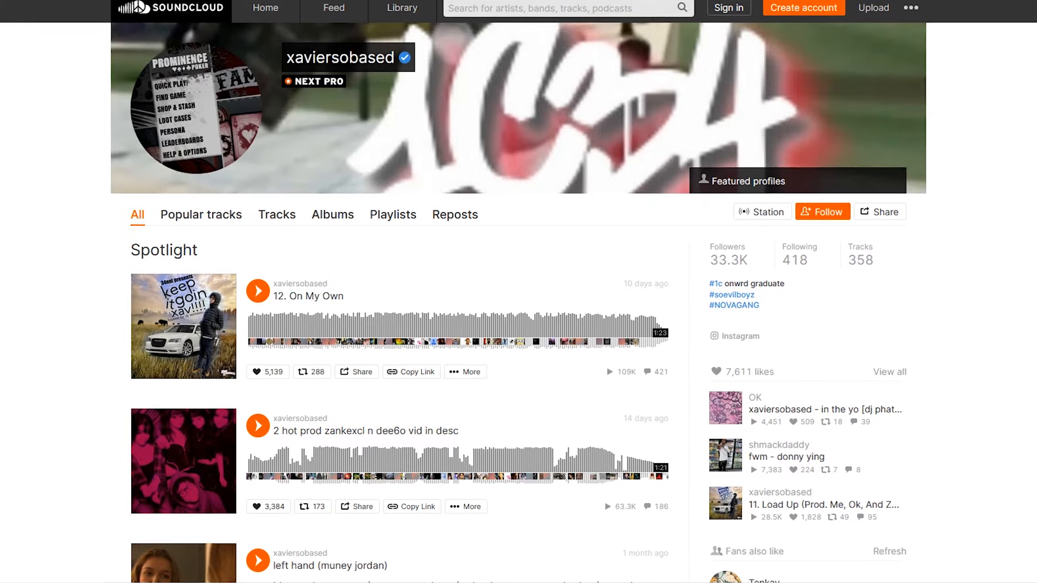
scroll(down, 3)
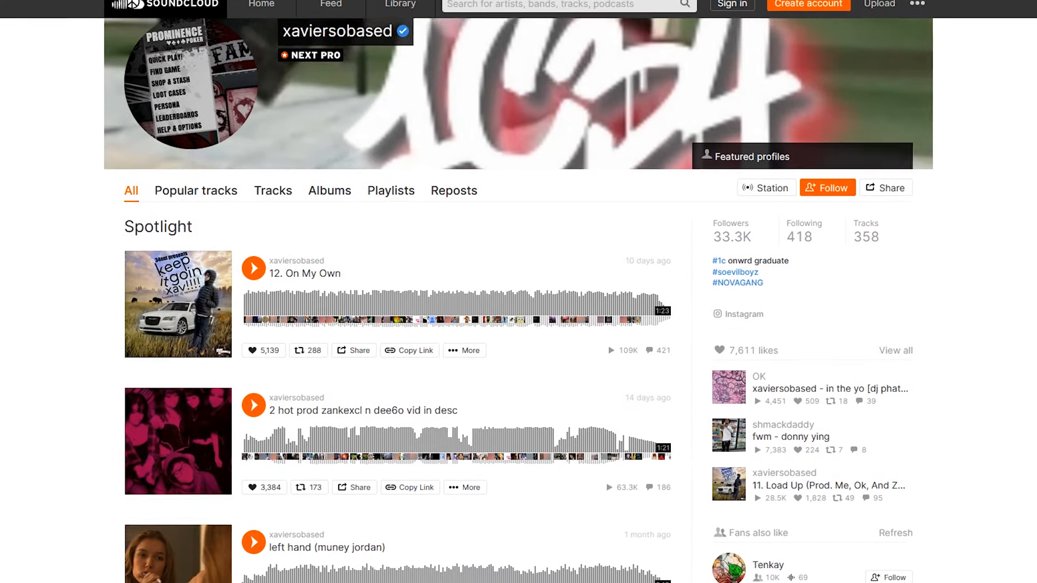